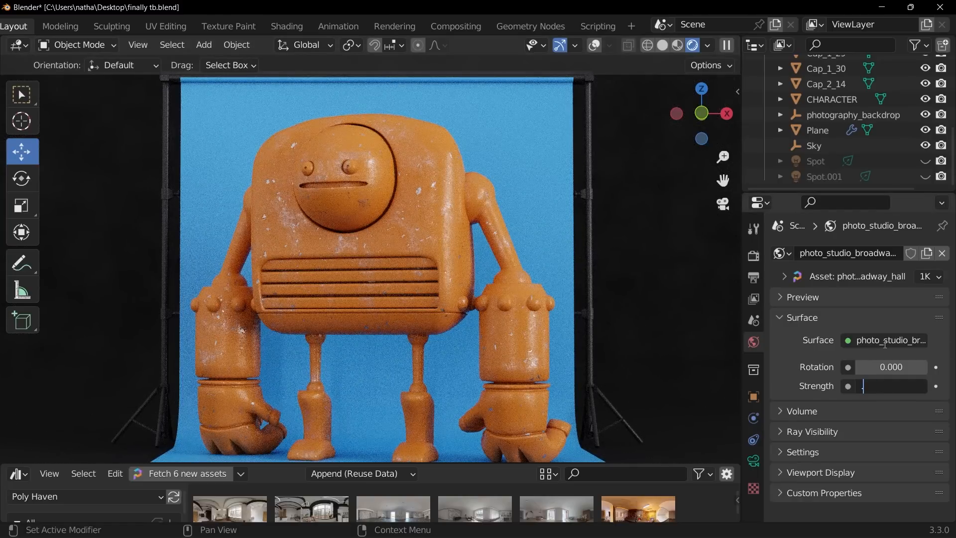
# Set the world HDRI surface strength to 0.300
pyautogui.write('0.300')
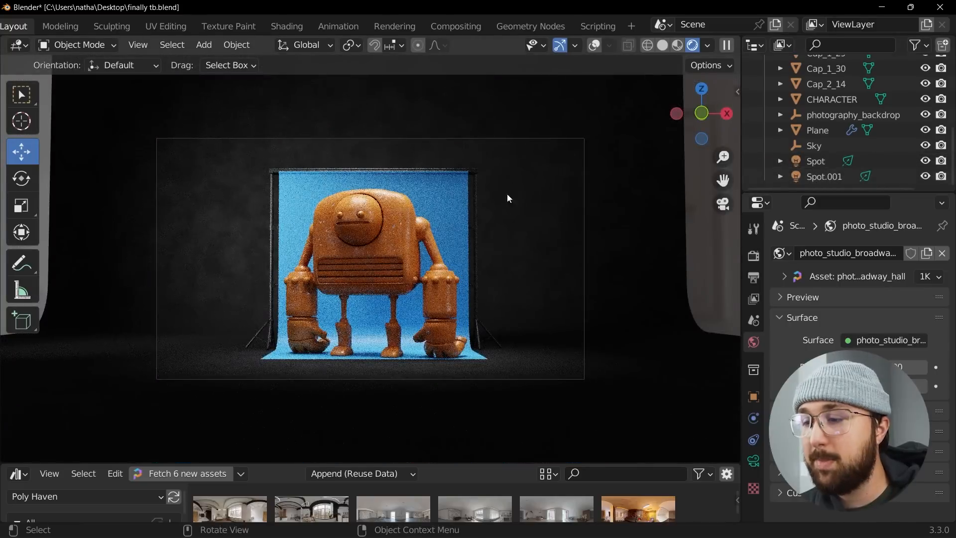
pyautogui.moveTo(494, 280)
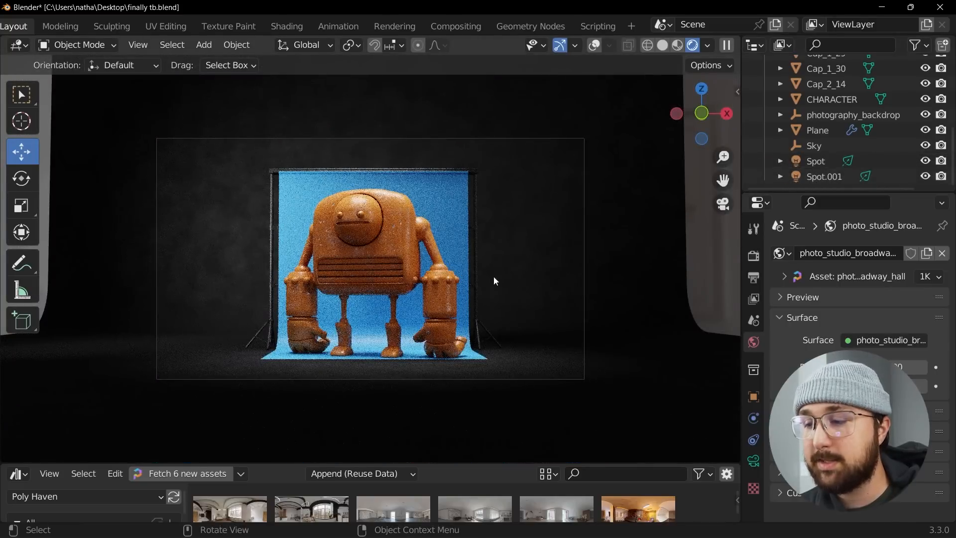
pyautogui.moveTo(535, 182)
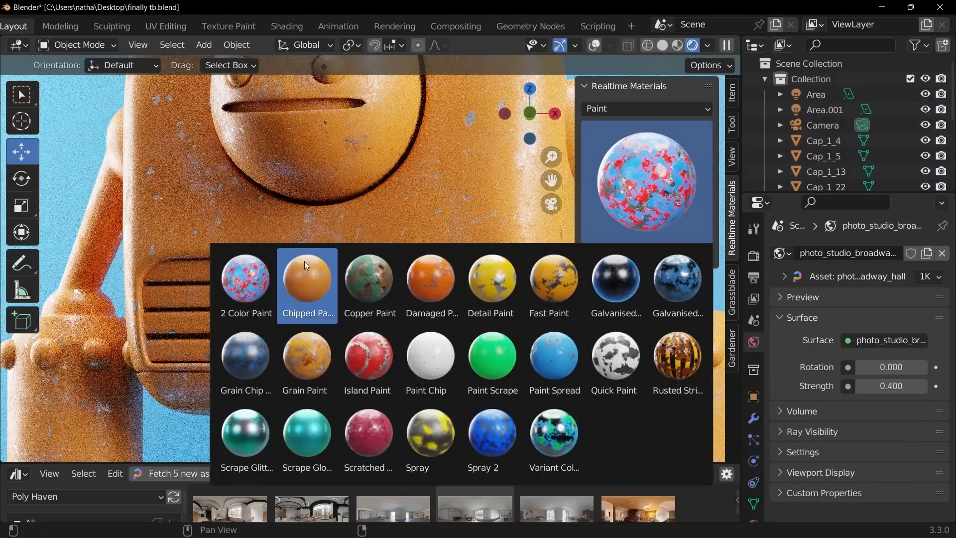
# Apply the Carbon Fiber UV material, raising scale to 188.7 and roughness to 0.762
pyautogui.click(646, 109)
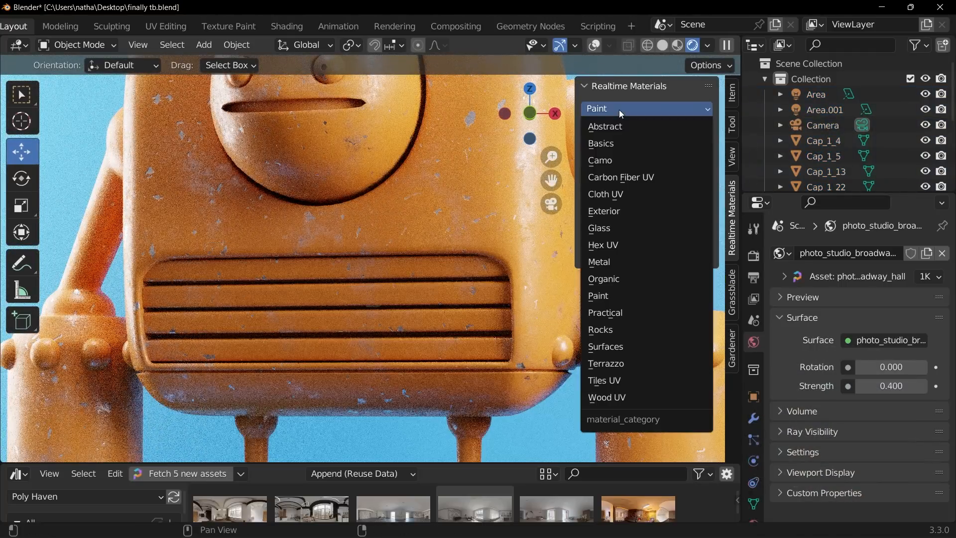
pyautogui.click(620, 178)
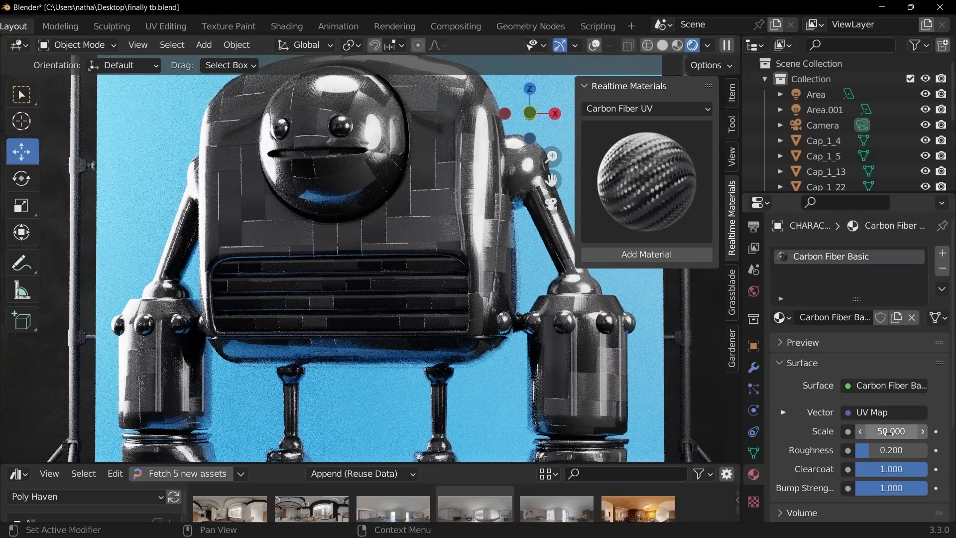
pyautogui.moveTo(890, 431); pyautogui.dragTo(939, 431)
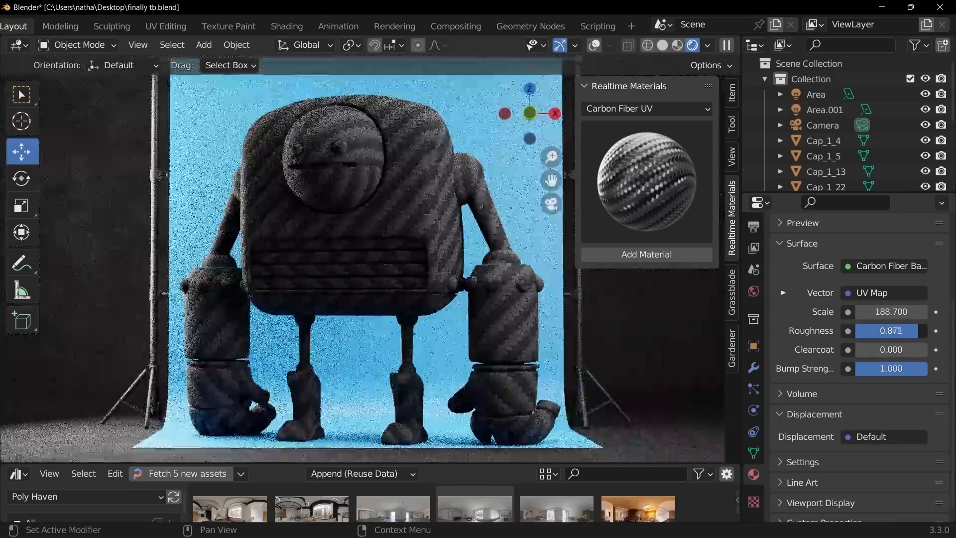
pyautogui.moveTo(890, 331); pyautogui.dragTo(866, 331)
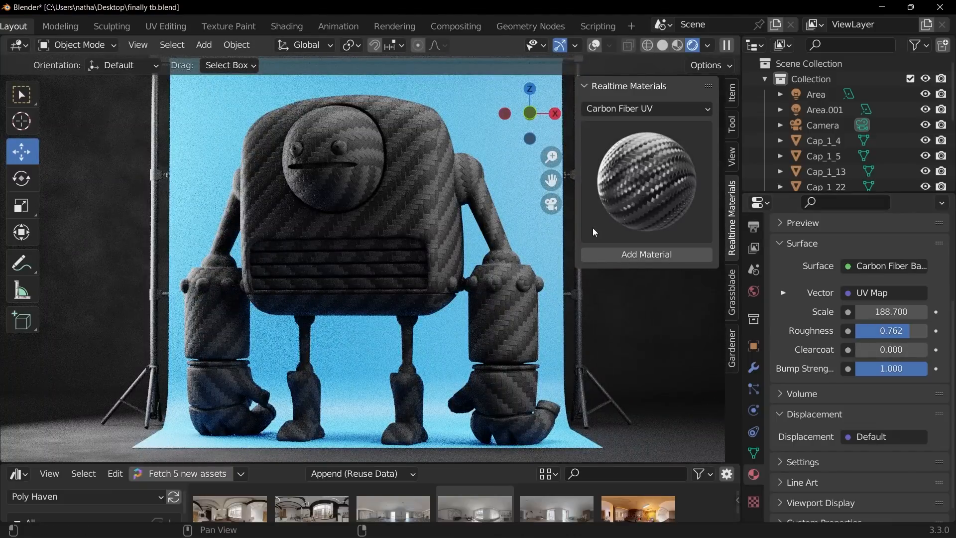
# Replace the carbon fibre with a Cross_WoodenFloor herringbone material from Wood UV
pyautogui.click(644, 108)
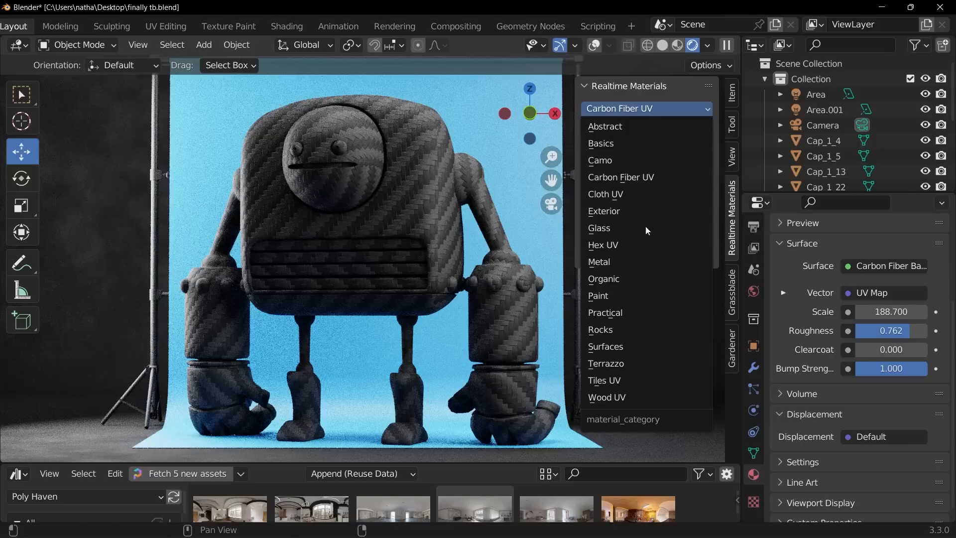
pyautogui.click(607, 397)
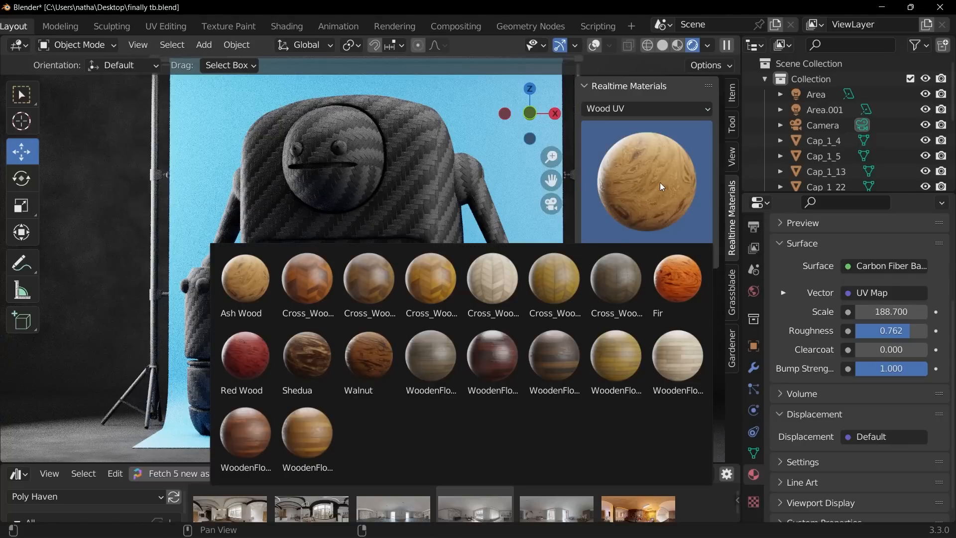
pyautogui.moveTo(604, 327)
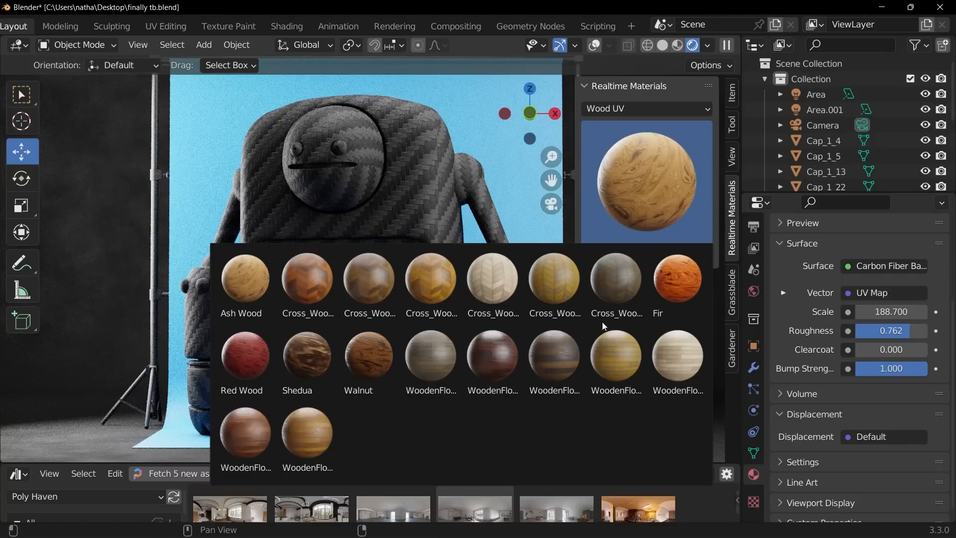
pyautogui.click(430, 281)
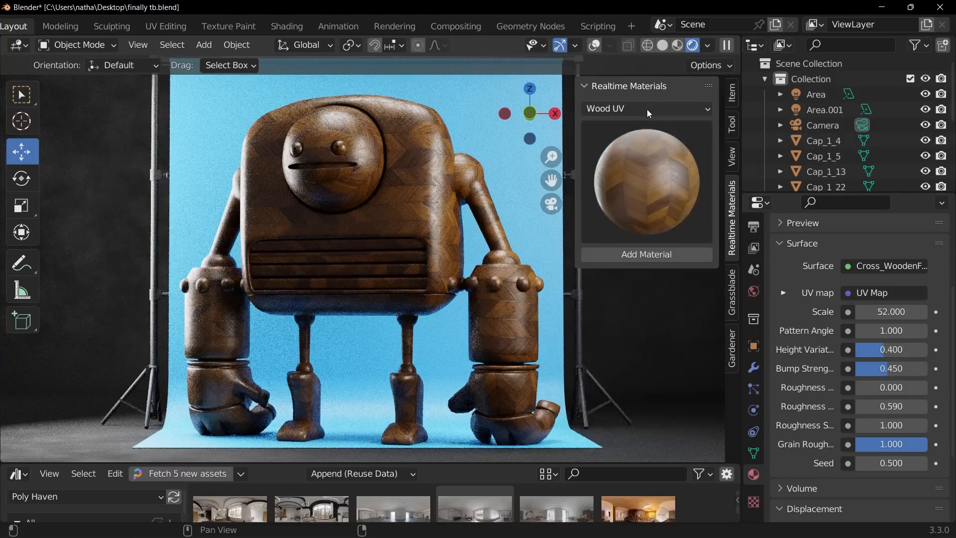
# Try a green knitted Cloth UV material, then remove the robot's material slot
pyautogui.click(646, 108)
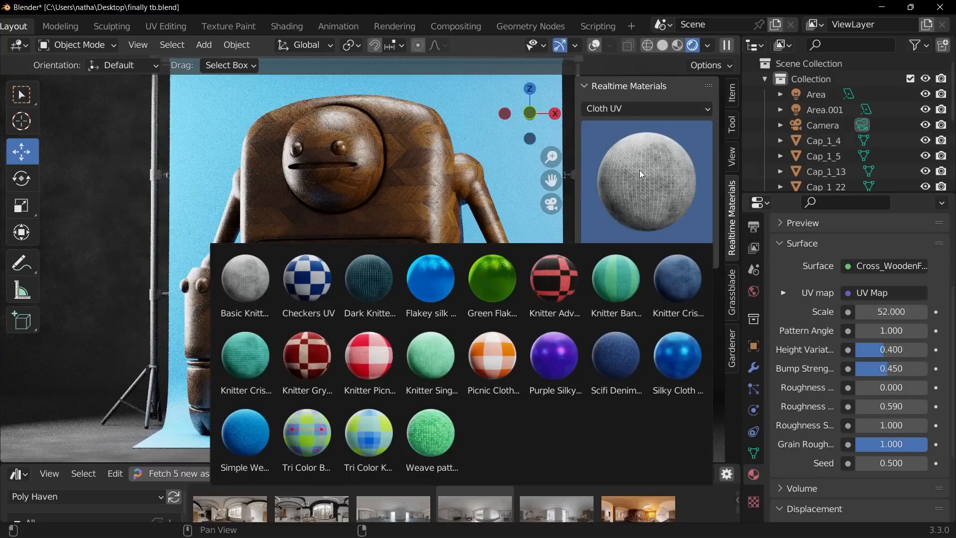
pyautogui.click(430, 436)
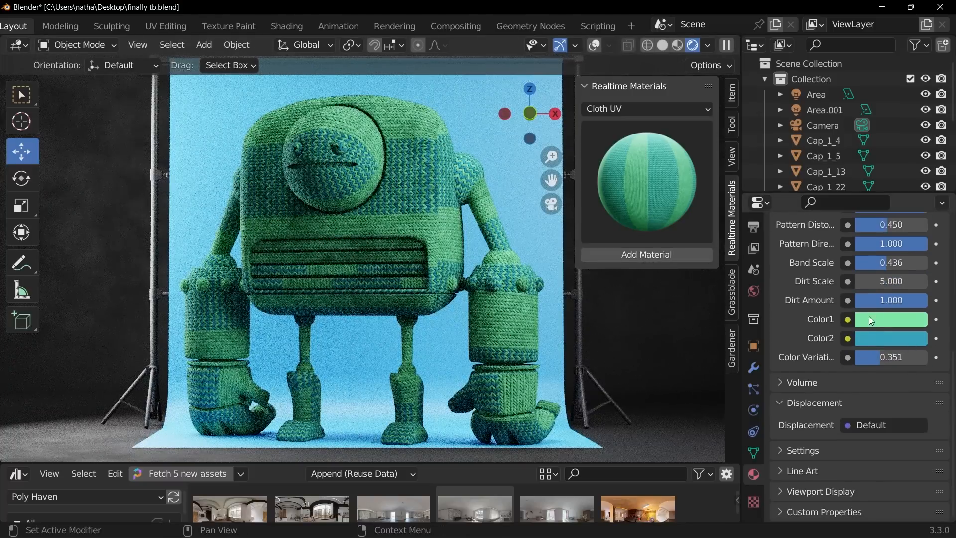
pyautogui.click(891, 319)
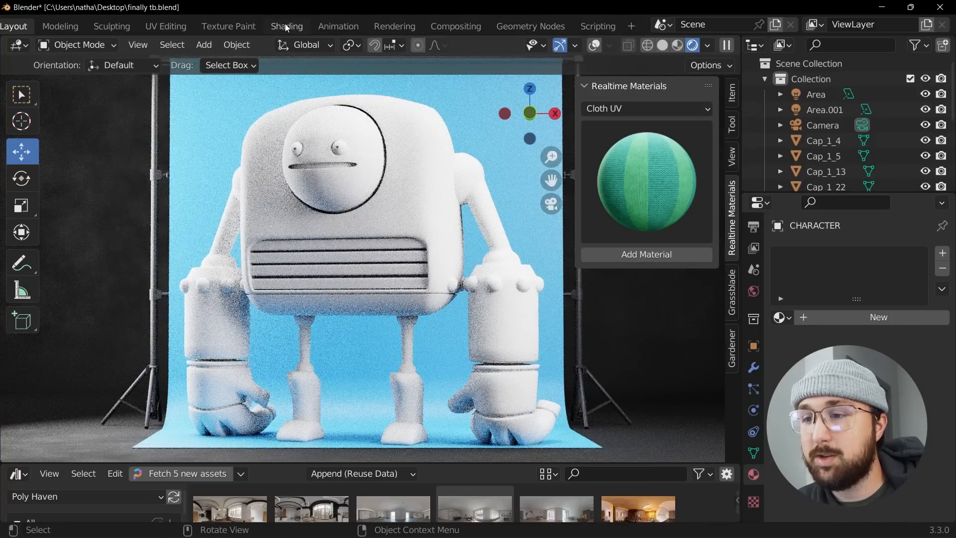
# In the Shading workspace, add ColorRamp nodes and a MixRGB node to blend them
pyautogui.click(286, 26)
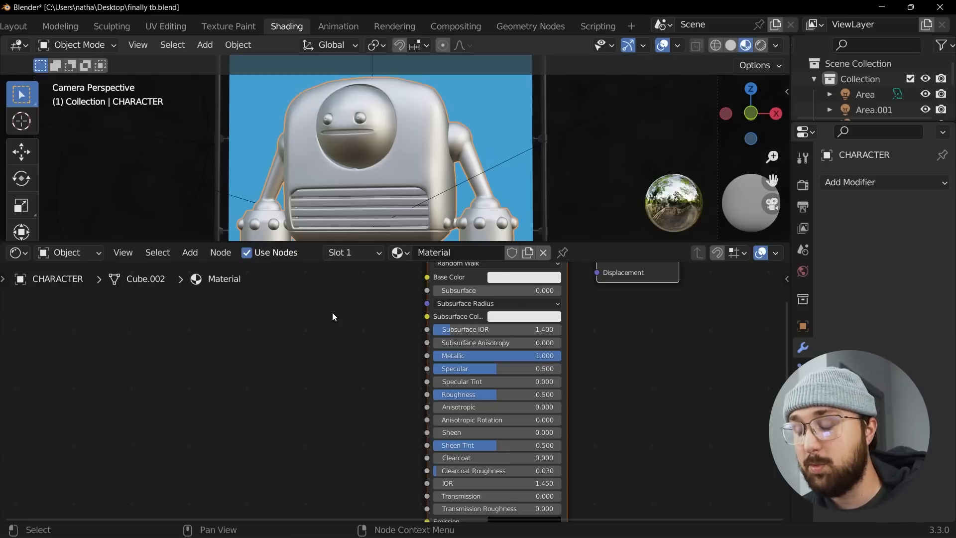
pyautogui.write('col')
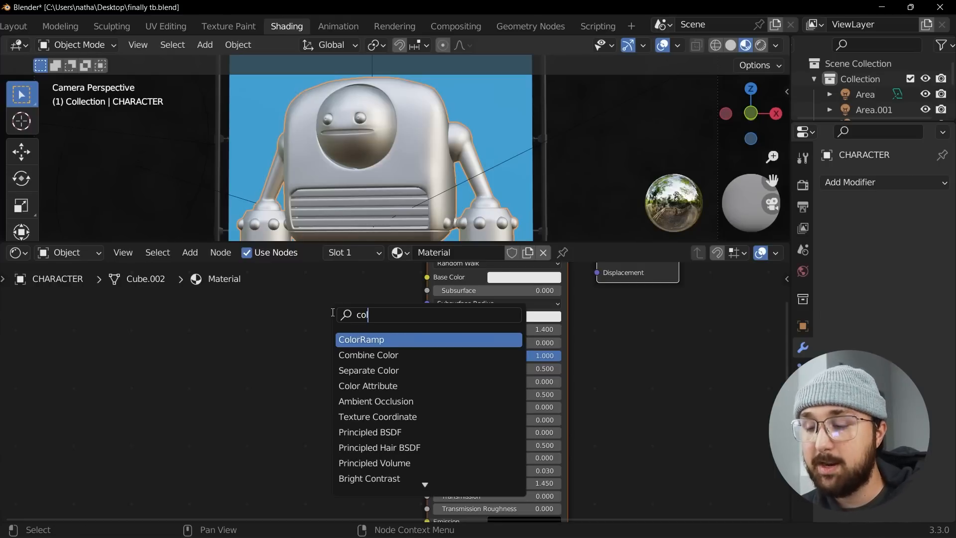
pyautogui.click(361, 340)
pyautogui.write('mix')
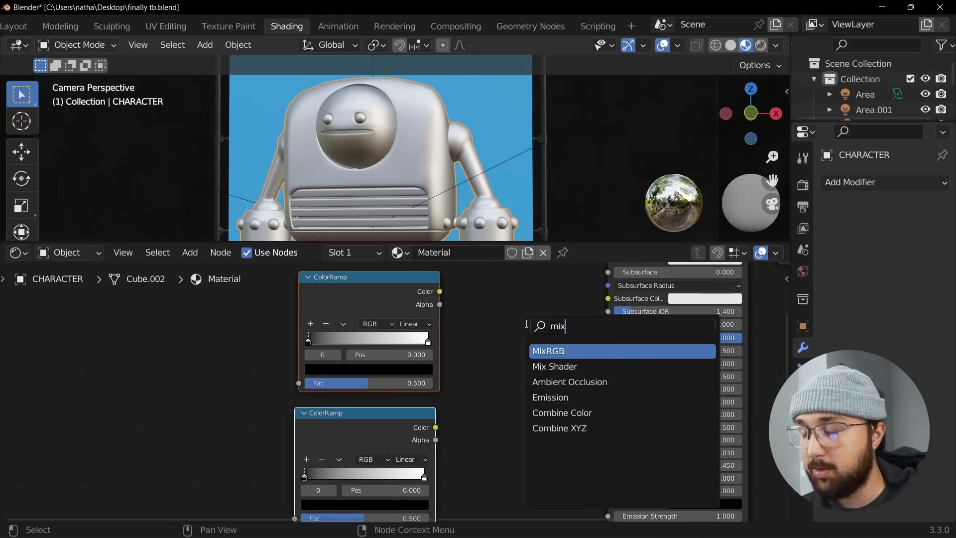
pyautogui.click(549, 350)
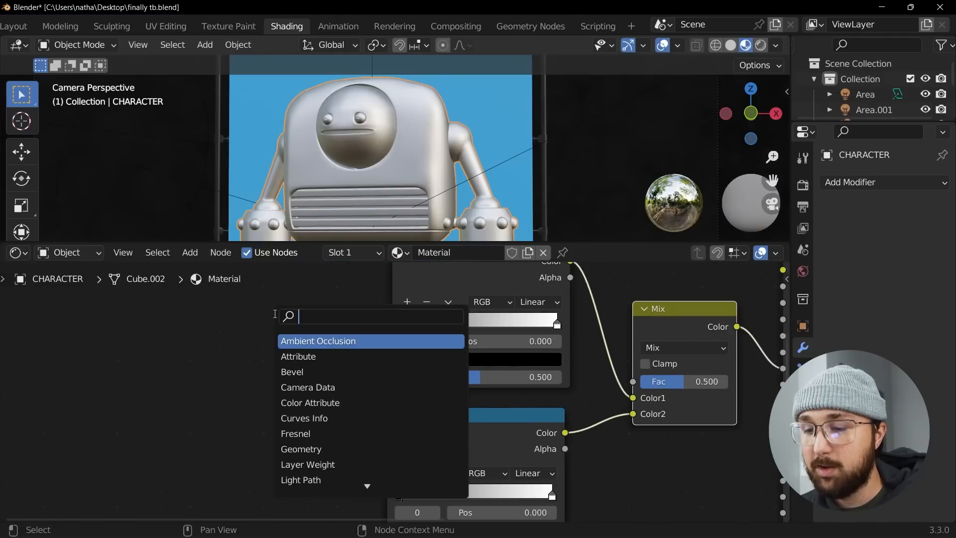
# Add Voronoi Texture and Noise Texture nodes to the material
pyautogui.write('vo')
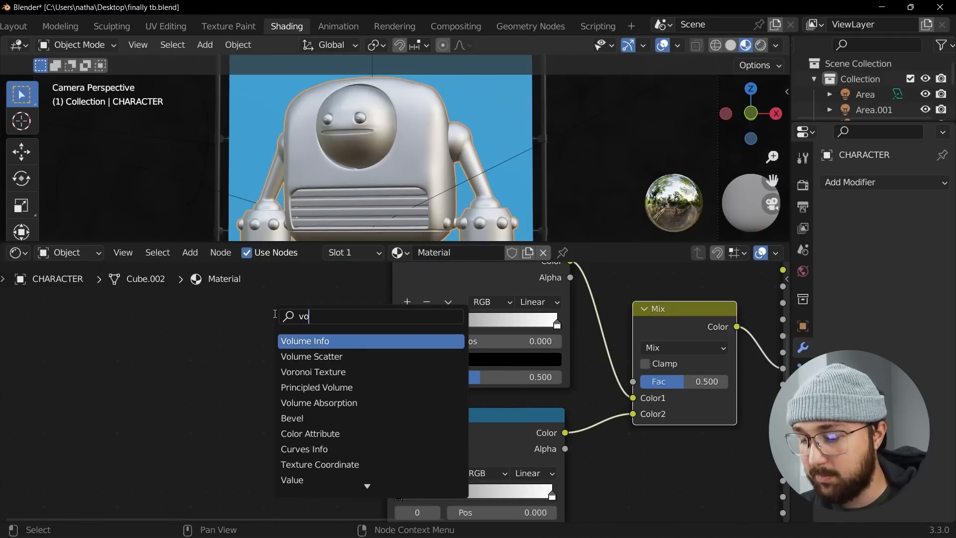
pyautogui.click(313, 371)
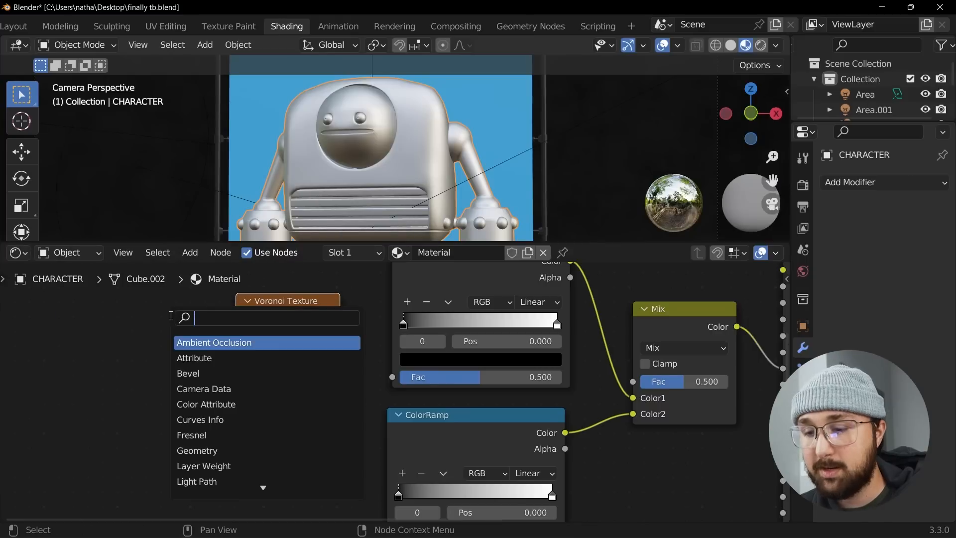
pyautogui.write('noi')
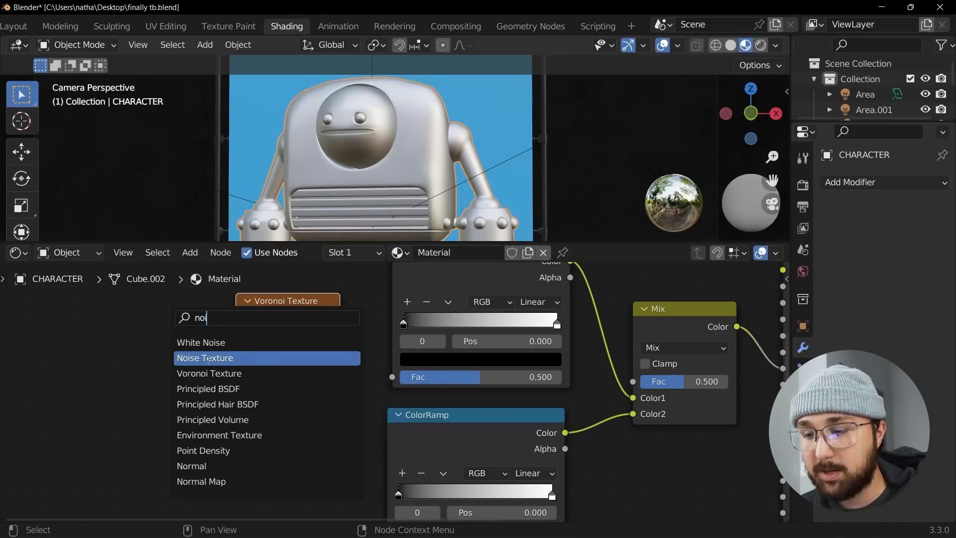
pyautogui.click(205, 358)
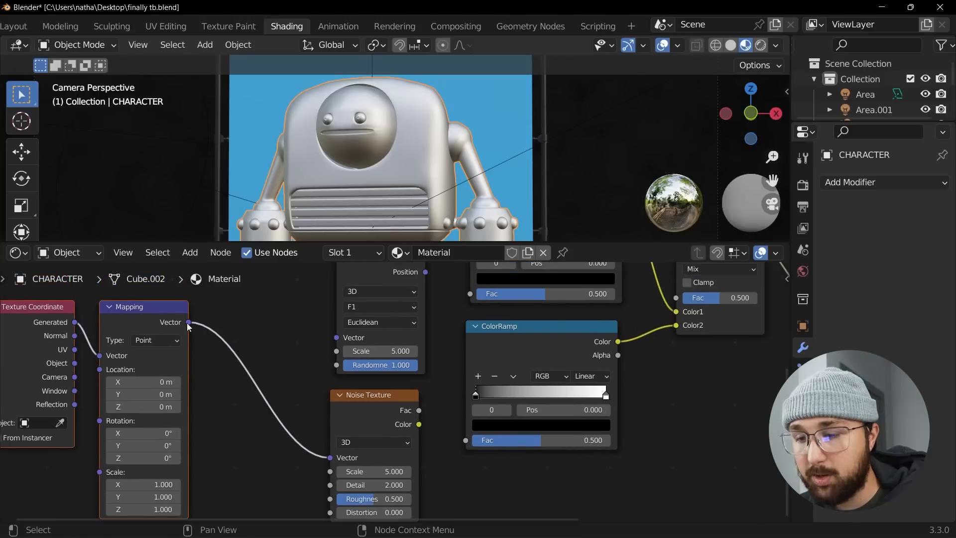
pyautogui.moveTo(70, 368)
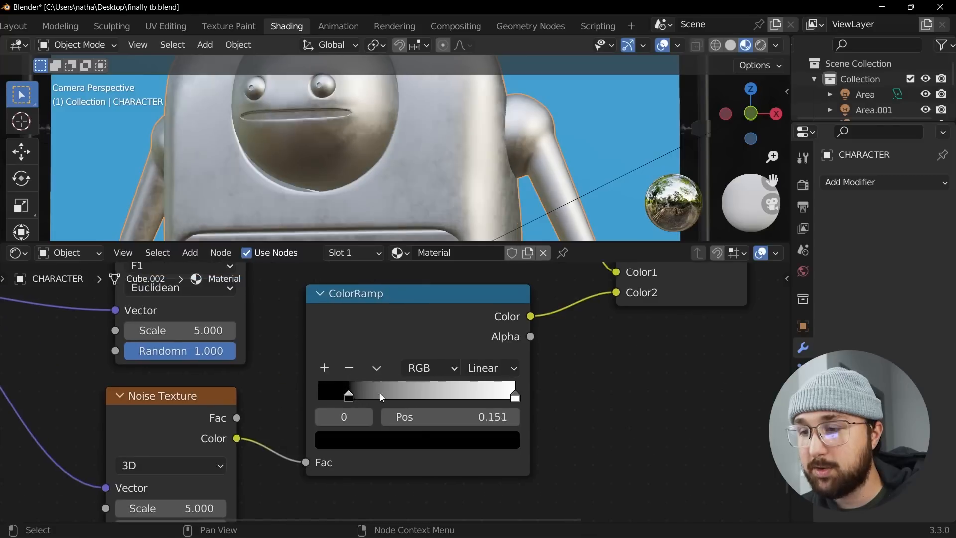
# Pull the ColorRamp's dark stop inward and set its colour to pure black
pyautogui.moveTo(348, 395); pyautogui.dragTo(445, 395)
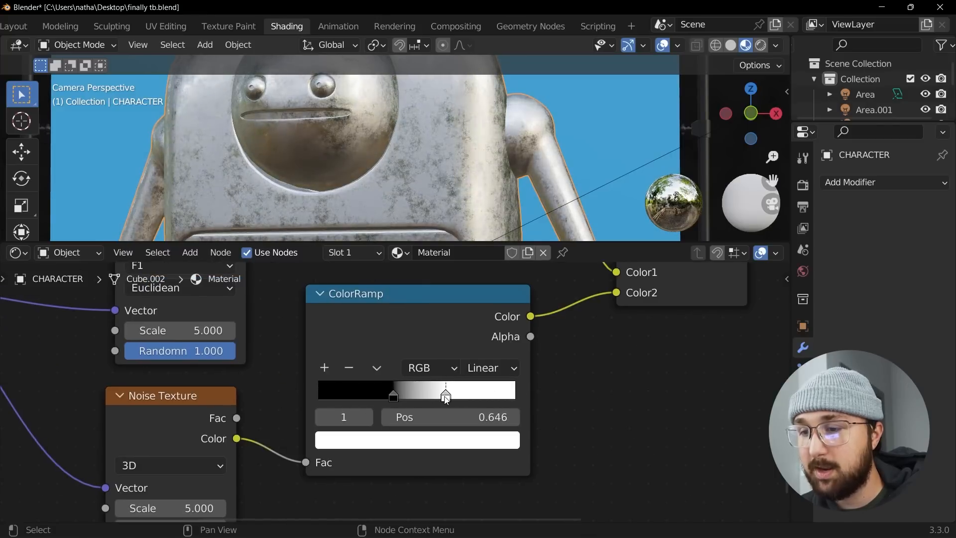
pyautogui.moveTo(445, 395); pyautogui.dragTo(463, 395)
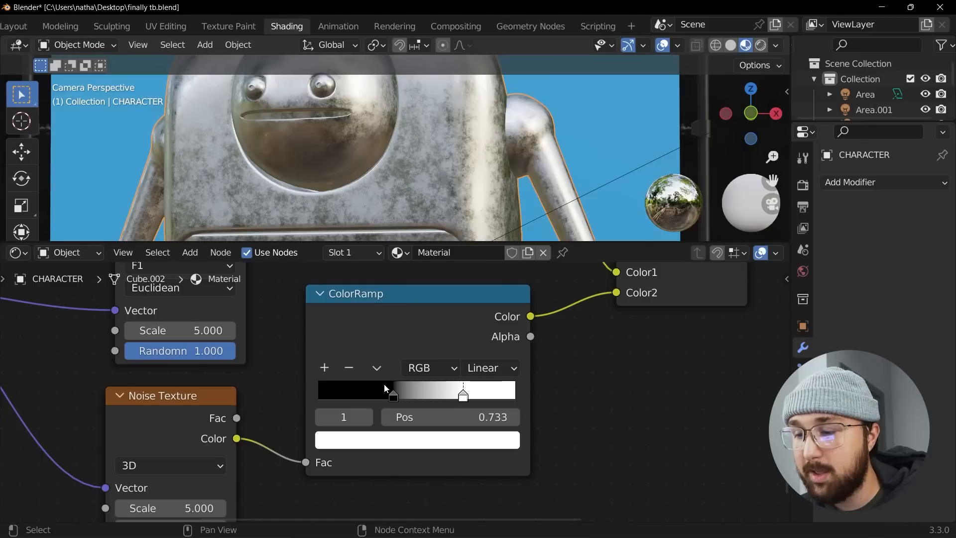
pyautogui.click(416, 440)
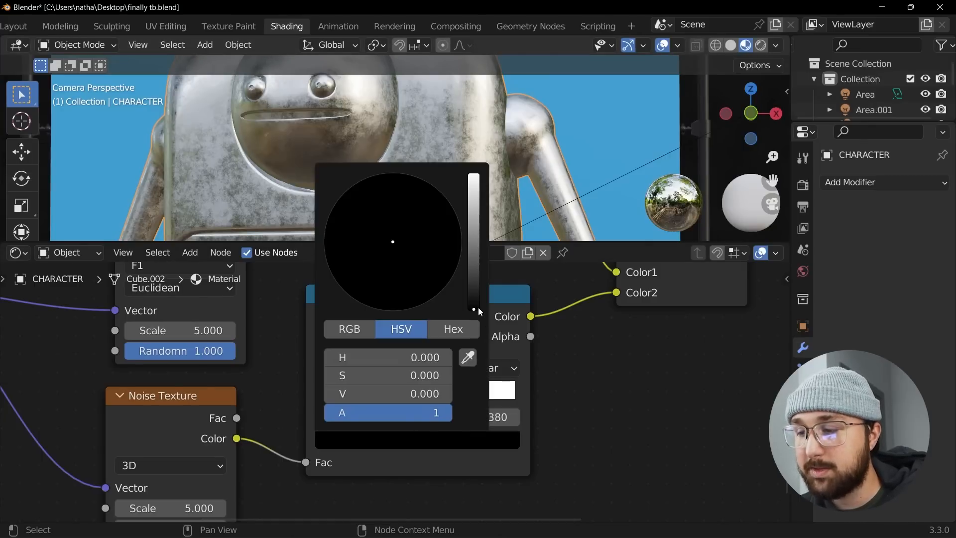
pyautogui.moveTo(474, 311); pyautogui.dragTo(473, 262)
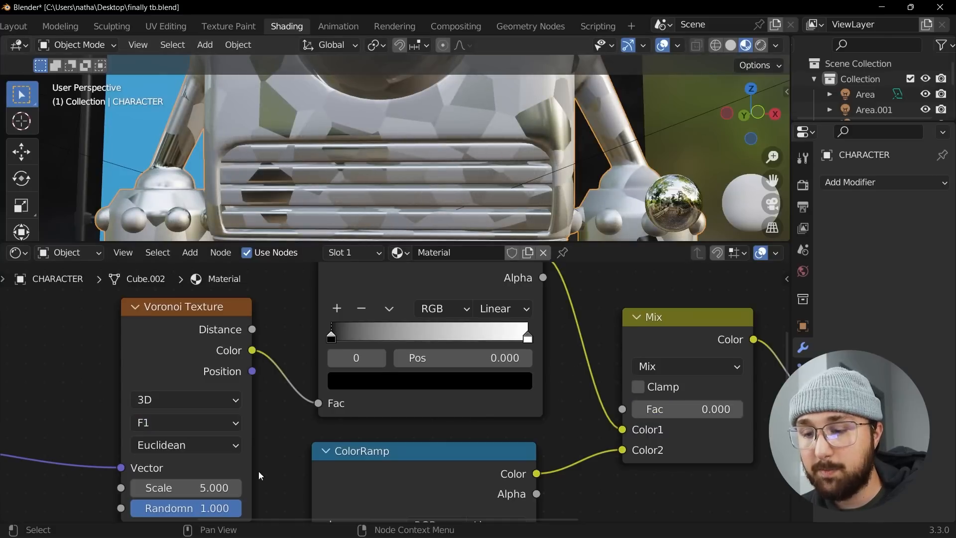
# Set Voronoi distance to Manhattan, tighten the patch ramp, and make a stop mid grey
pyautogui.click(186, 446)
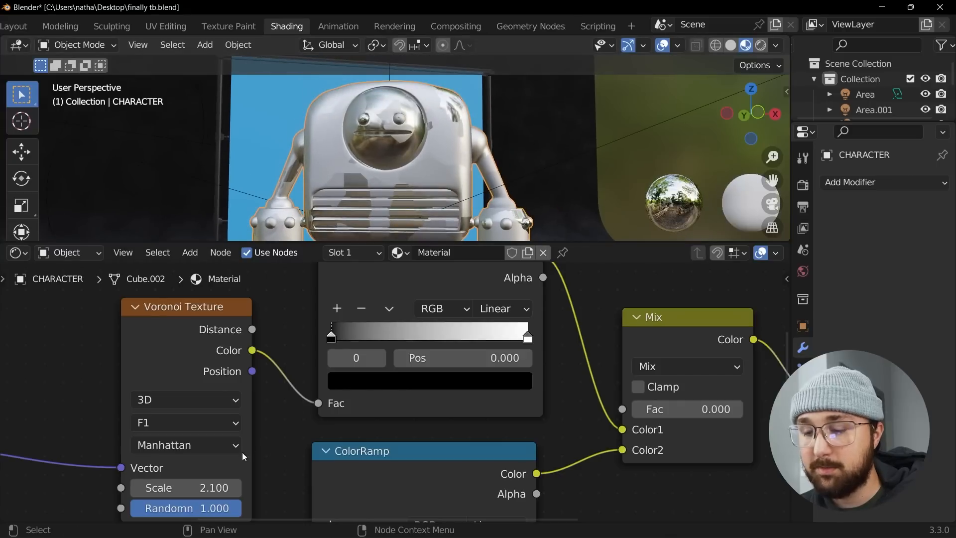
pyautogui.moveTo(332, 334); pyautogui.dragTo(389, 334)
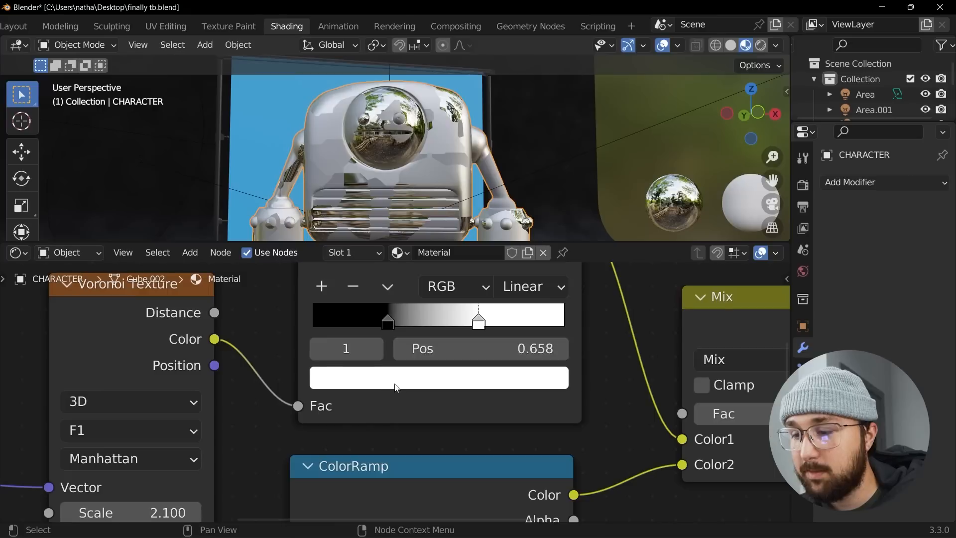
pyautogui.click(438, 378)
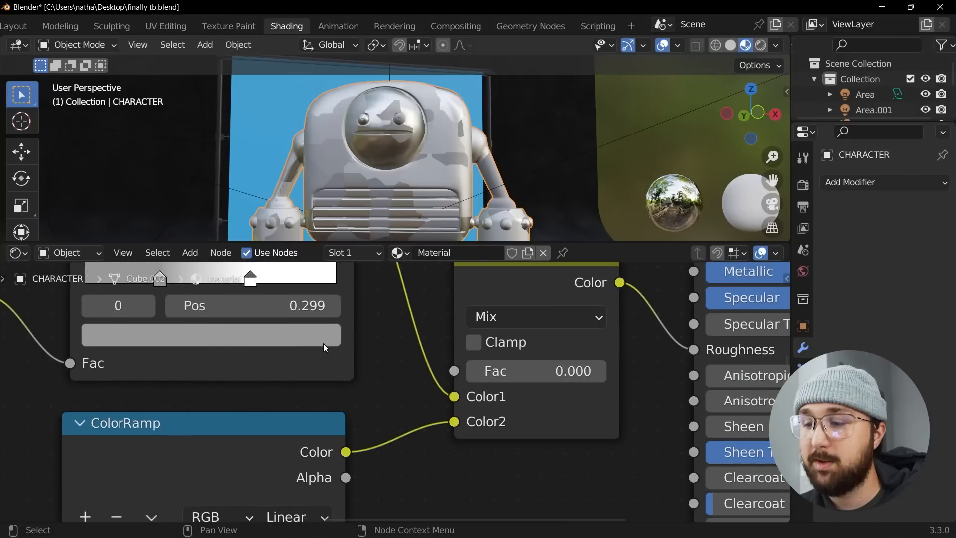
pyautogui.moveTo(495, 370)
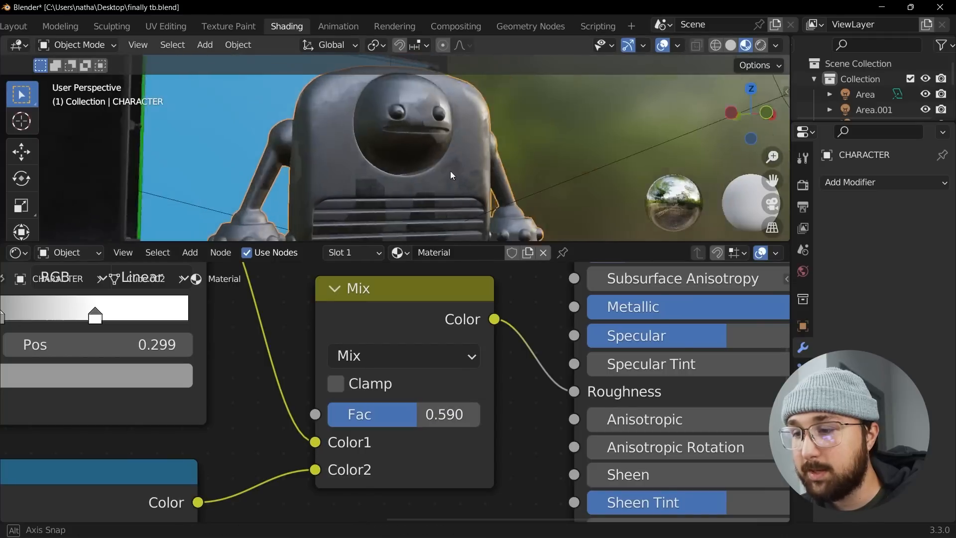
# Orbit the viewport close to inspect the rough worn patches on the robot's face
pyautogui.moveTo(451, 176); pyautogui.dragTo(480, 189)
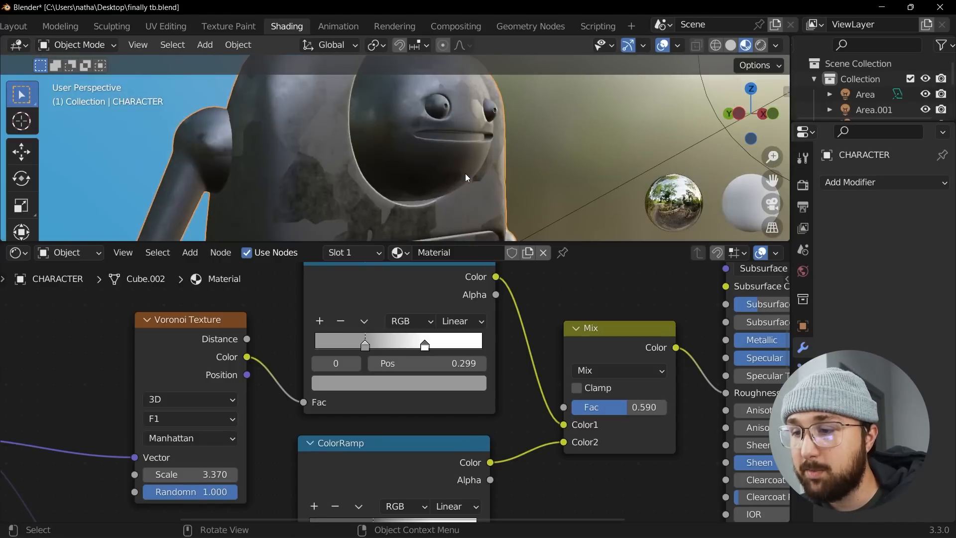
pyautogui.moveTo(467, 177); pyautogui.dragTo(363, 161)
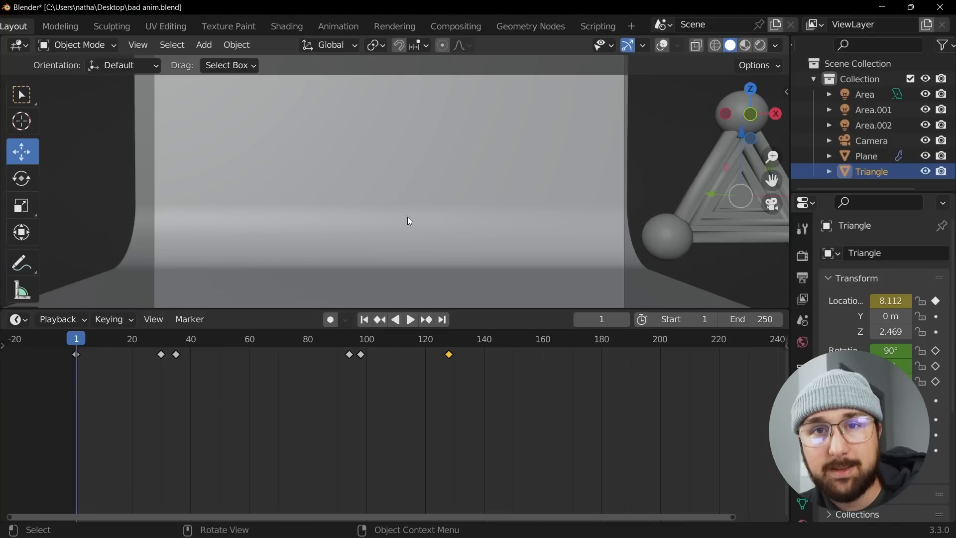
# Play the triangle animation and scrub the timeline to compare its motion
pyautogui.click(410, 318)
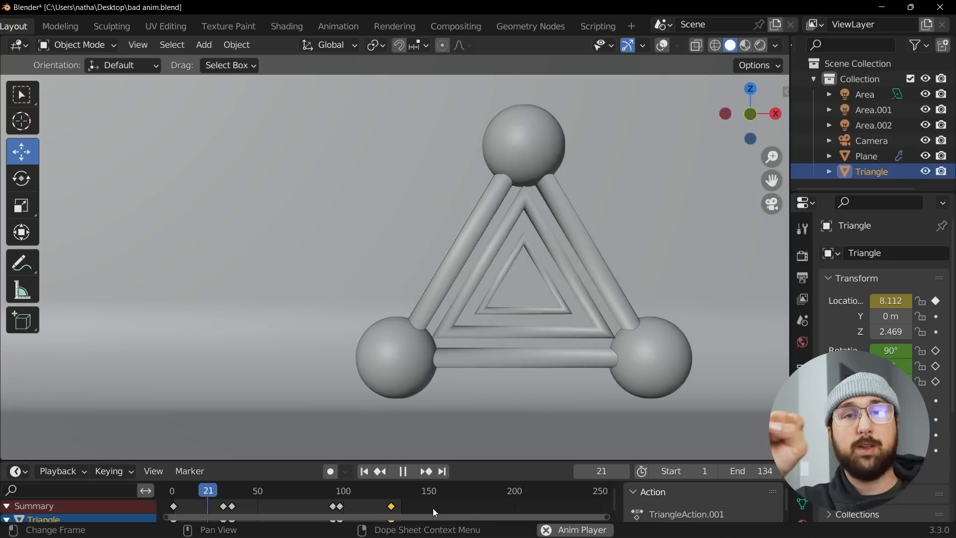
pyautogui.moveTo(208, 491); pyautogui.dragTo(333, 490)
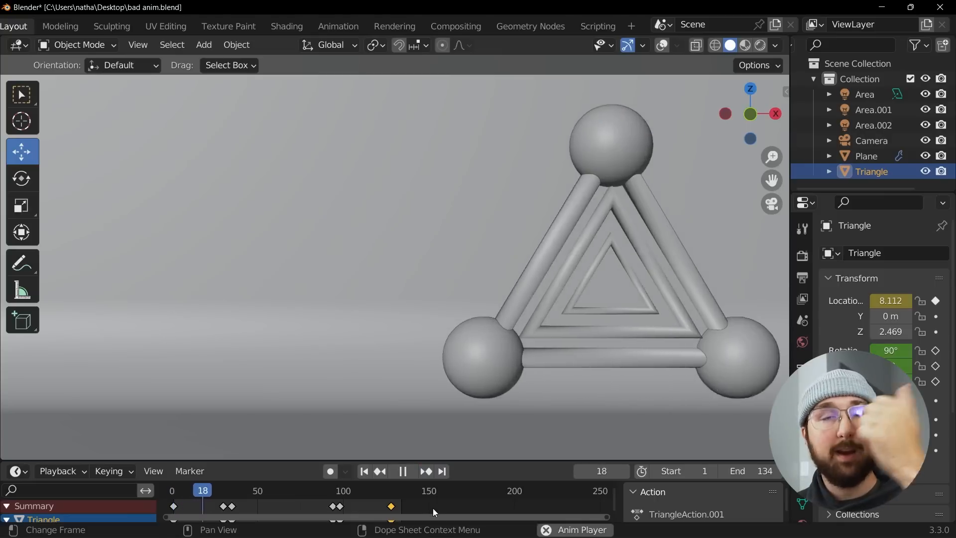
pyautogui.click(284, 490)
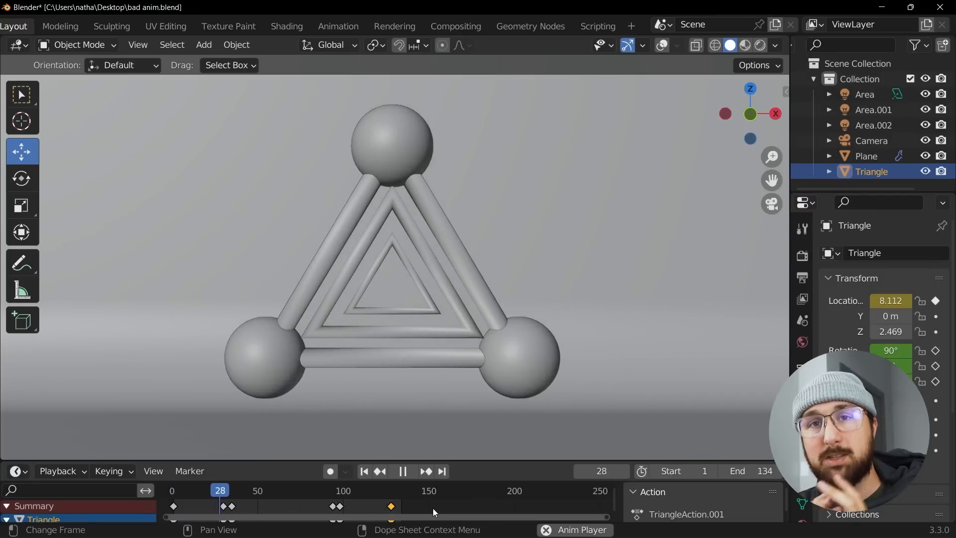
pyautogui.click(302, 490)
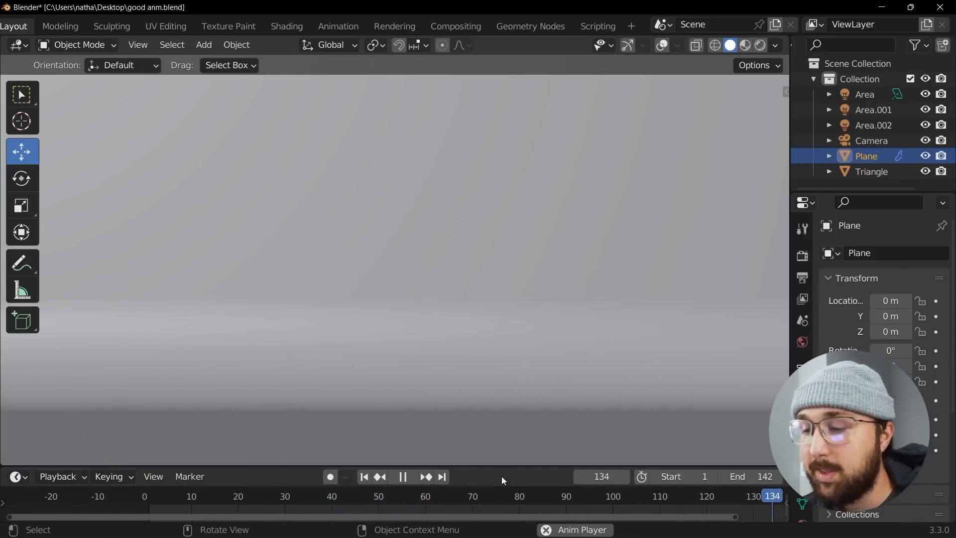
pyautogui.click(332, 496)
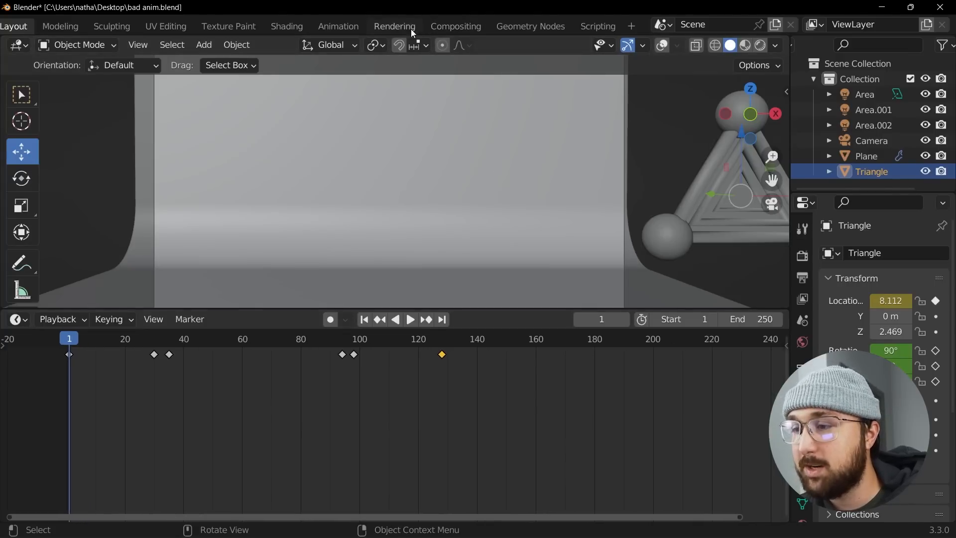
# Show the Triangle's location curves in the Animation workspace's Graph Editor, stopping playback
pyautogui.click(337, 27)
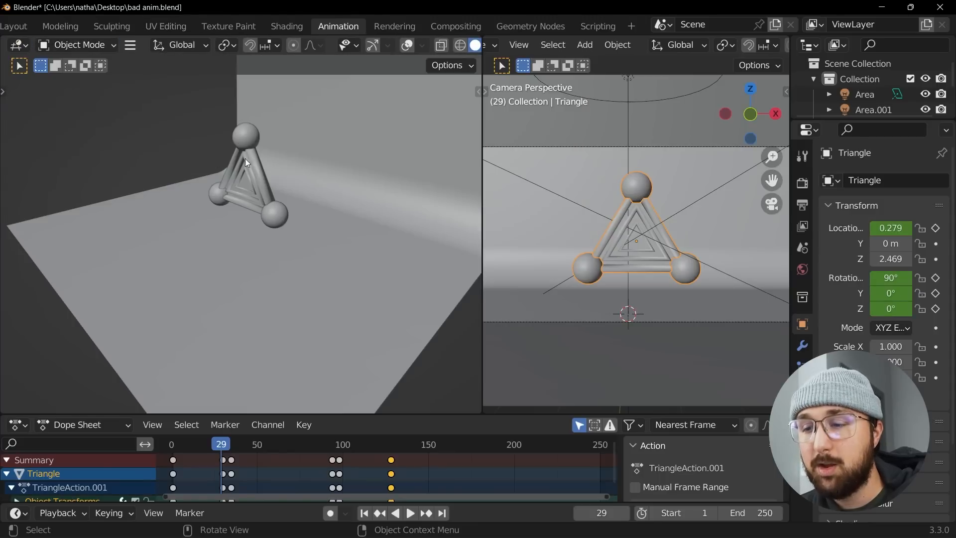
pyautogui.click(16, 44)
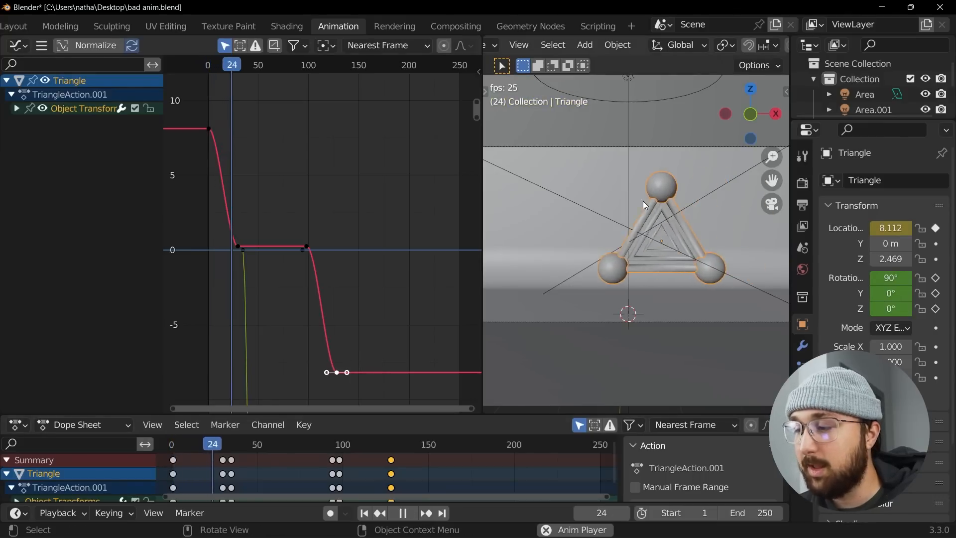
pyautogui.click(202, 443)
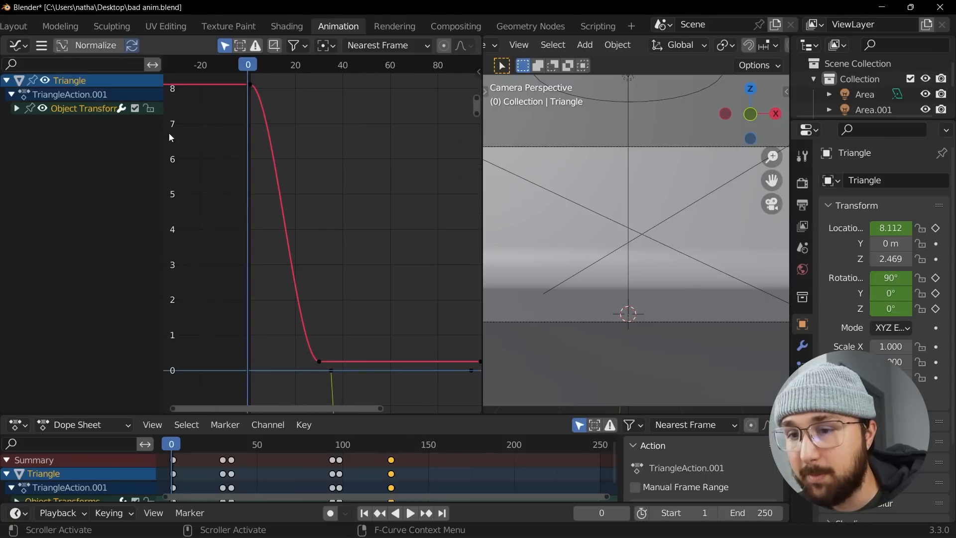
# Expand the Triangle's Object Transforms channels, hide viewport overlays, and scrub back to frame 69
pyautogui.click(18, 108)
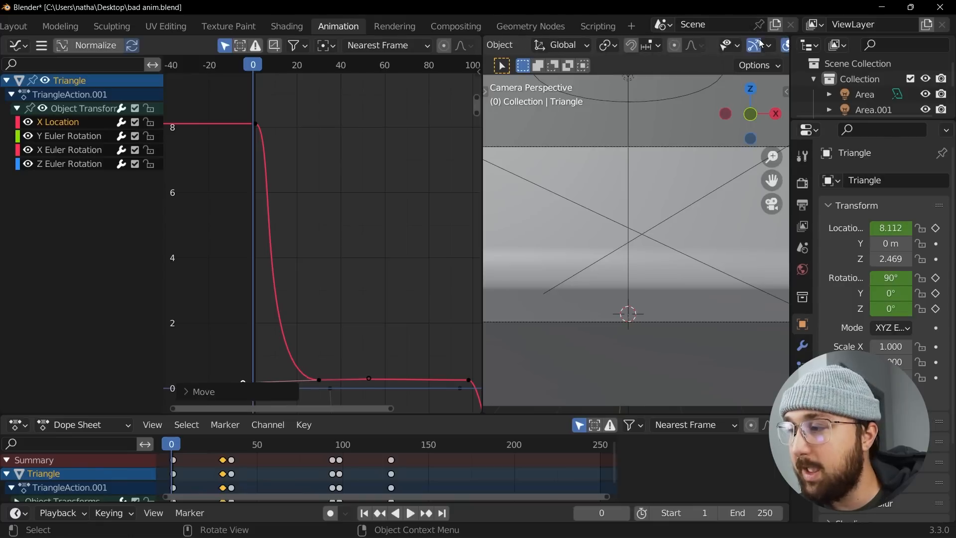
pyautogui.click(410, 513)
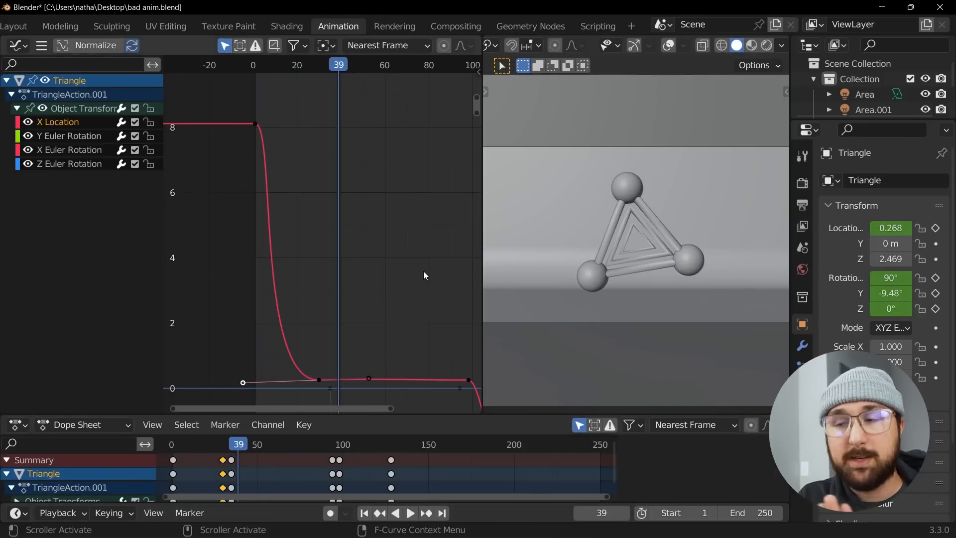
pyautogui.moveTo(413, 400)
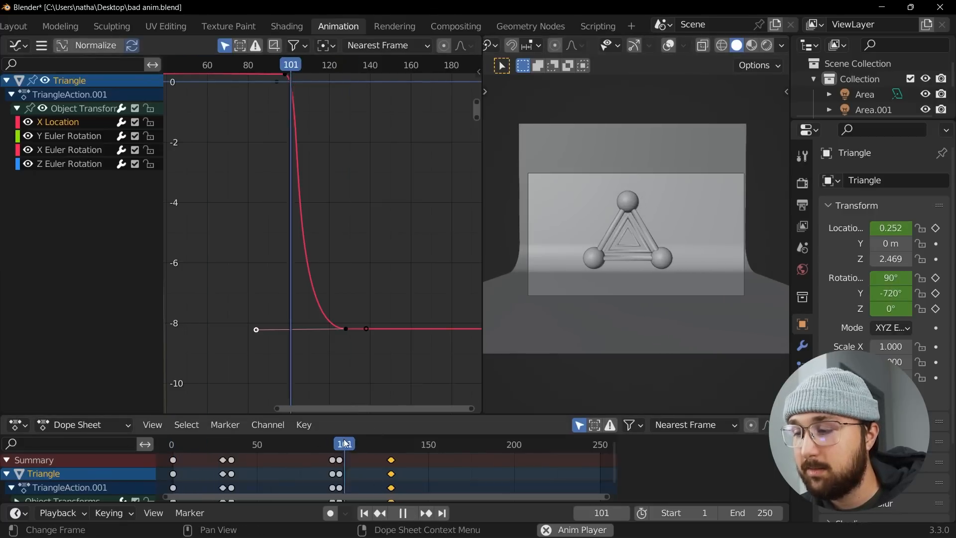
pyautogui.moveTo(344, 444); pyautogui.dragTo(231, 444)
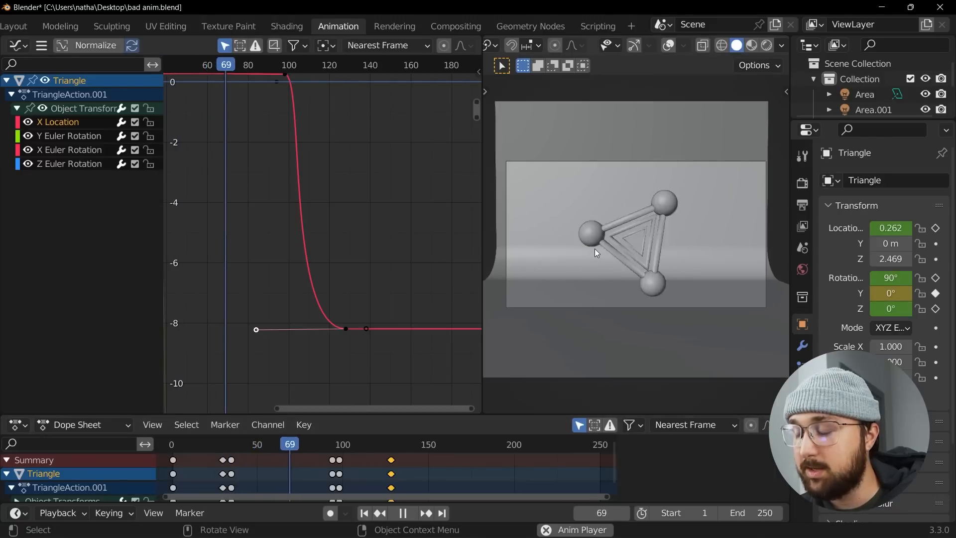
# Select the Y Euler Rotation curve, return to the first frame, and play back the snappier spin
pyautogui.click(250, 444)
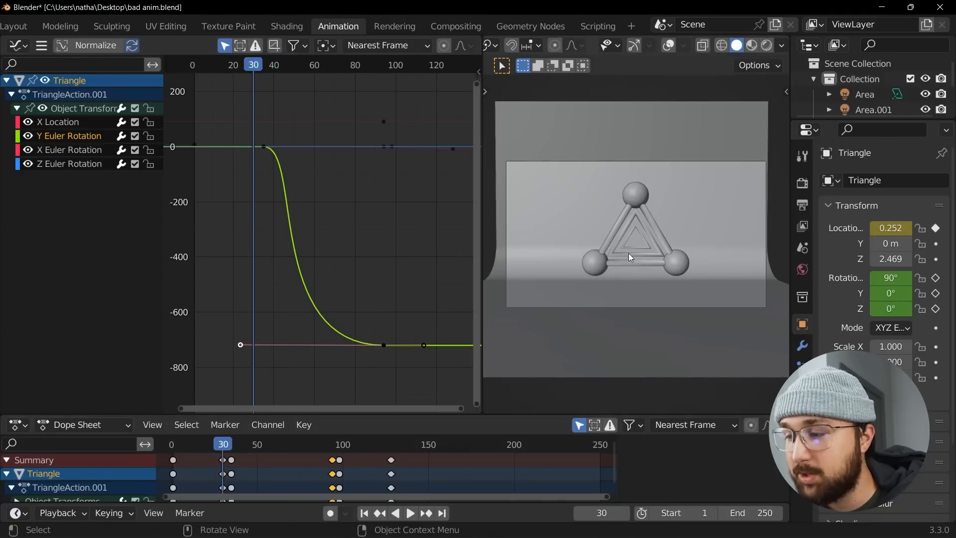
pyautogui.click(410, 513)
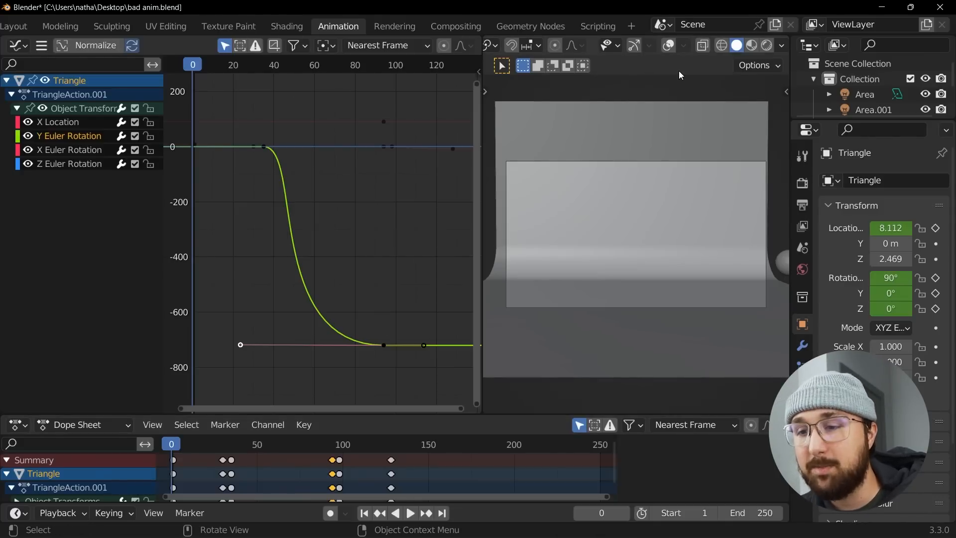
pyautogui.moveTo(636, 237)
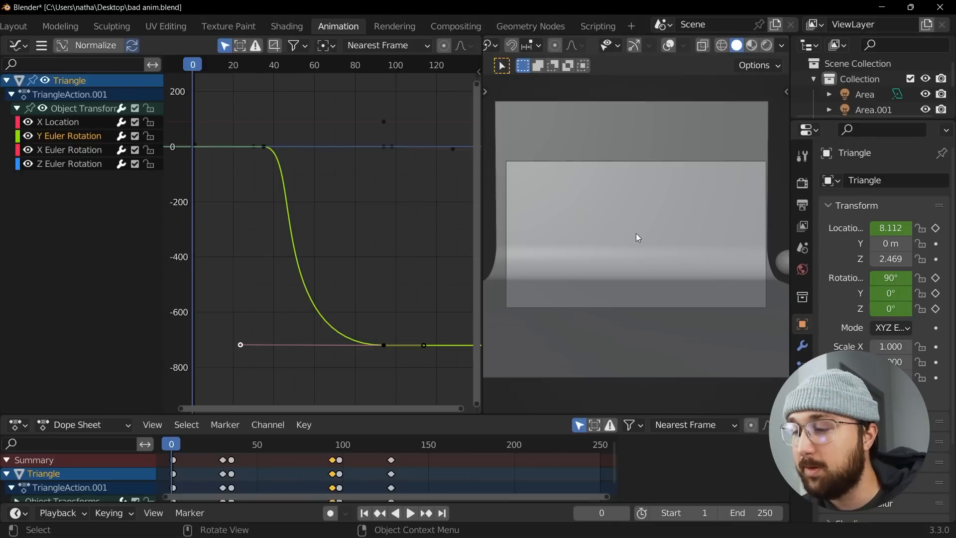
pyautogui.click(410, 513)
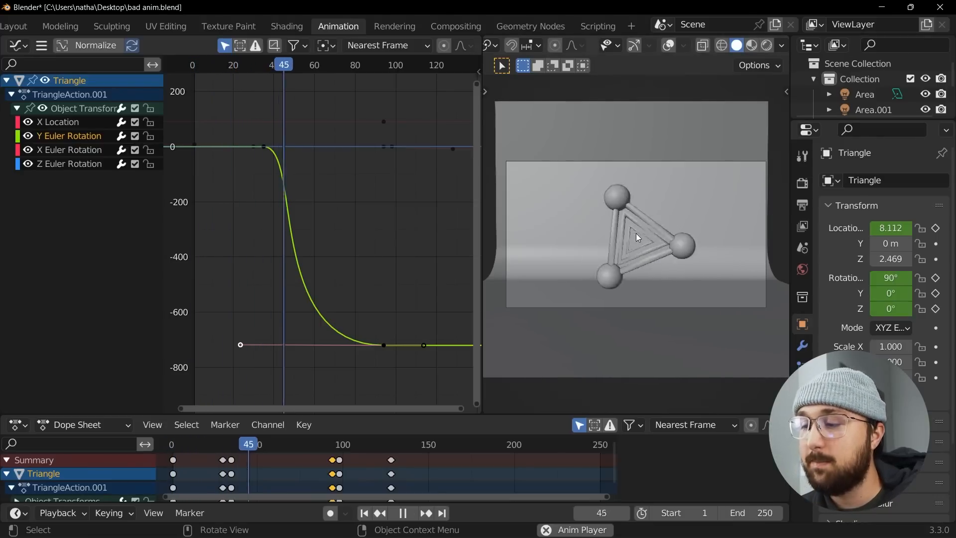